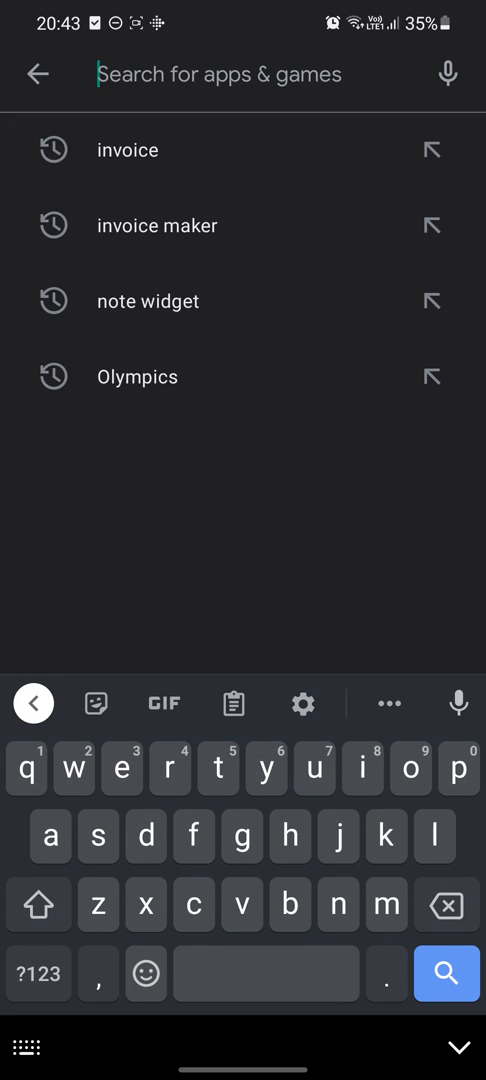
# - Search Google Play for 'in' and bring up the Invoice Maker listing
pyautogui.write('in')
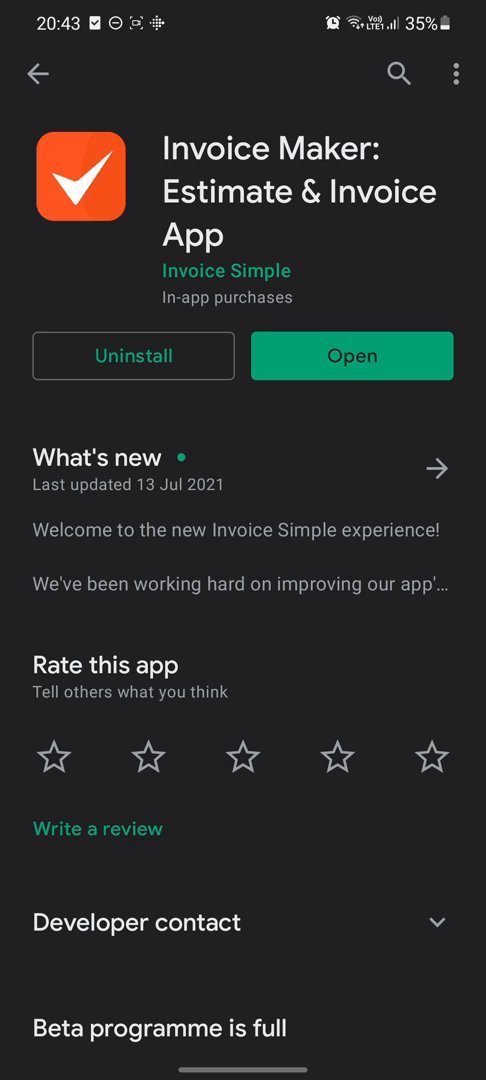
# - Launch Invoice Maker from its Play Store page to reach Business Info setup
pyautogui.click(352, 356)
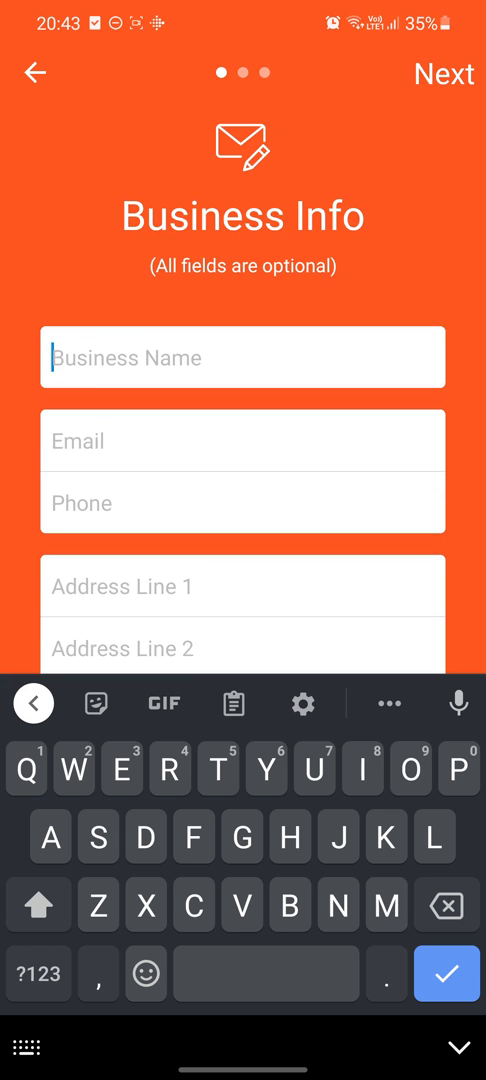
# - Enter business name Quick Tutorials with email, phone and address, advancing to All Set!
pyautogui.write('Quick')
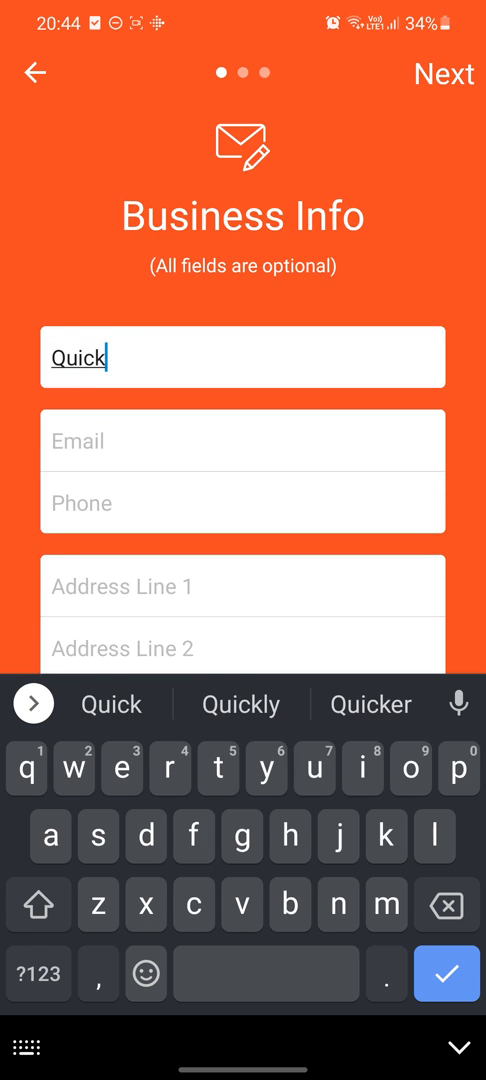
pyautogui.write('Tutorials')
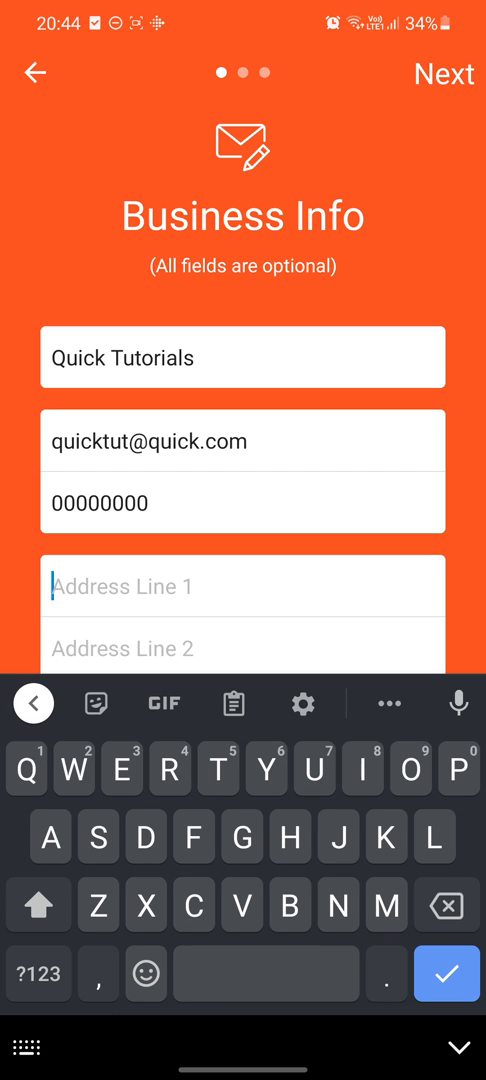
pyautogui.write('A')
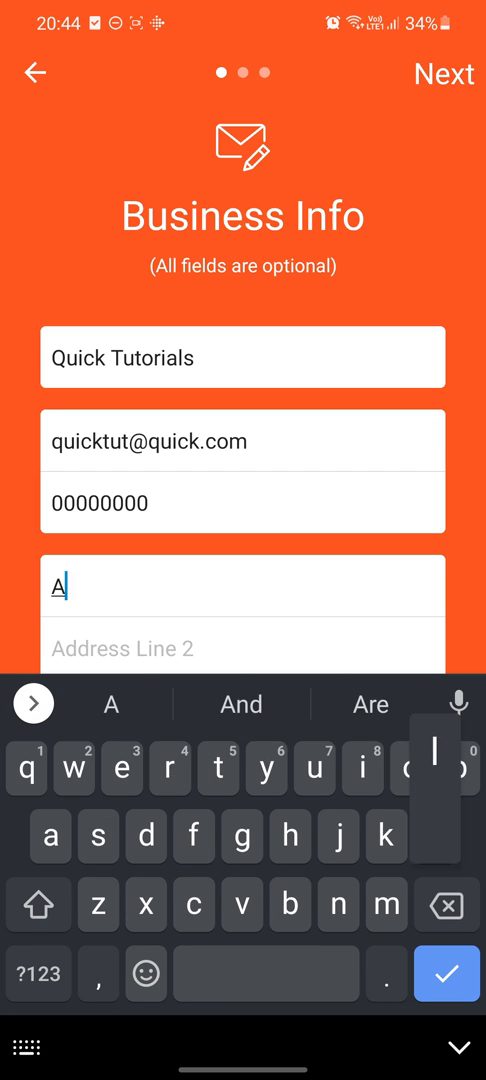
pyautogui.write('lright')
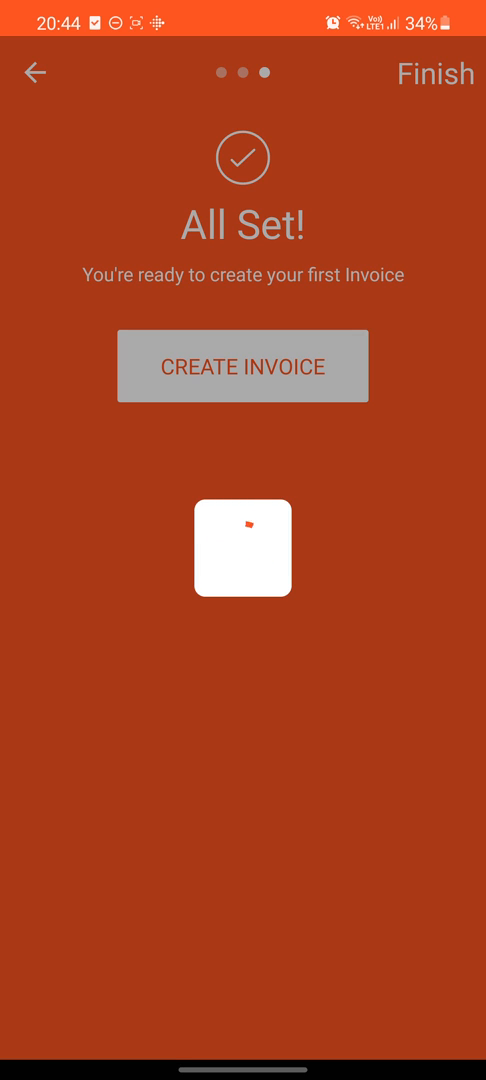
# - Start the first invoice, bringing up an empty Client details form
pyautogui.click(244, 366)
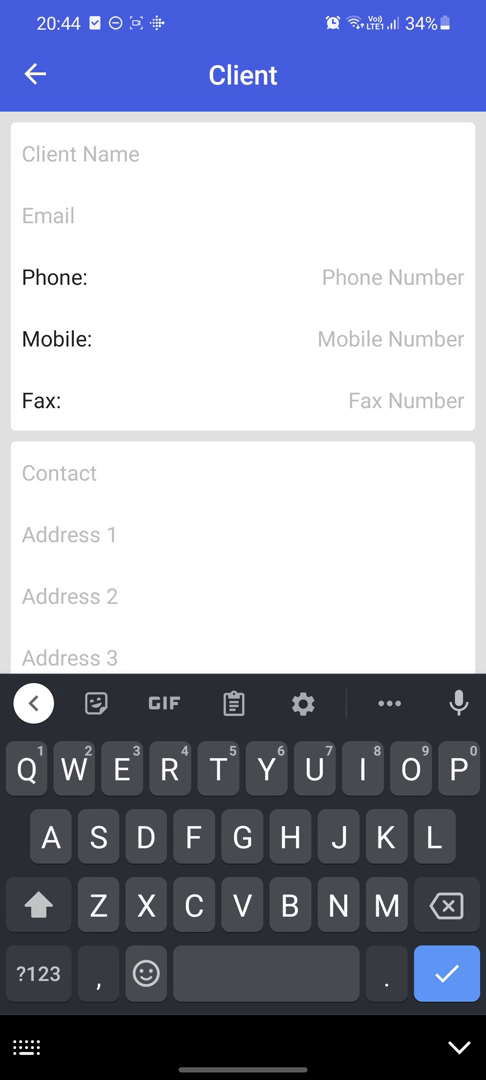
# - Name the client Quick and return to invoice INV0001
pyautogui.write('Quick')
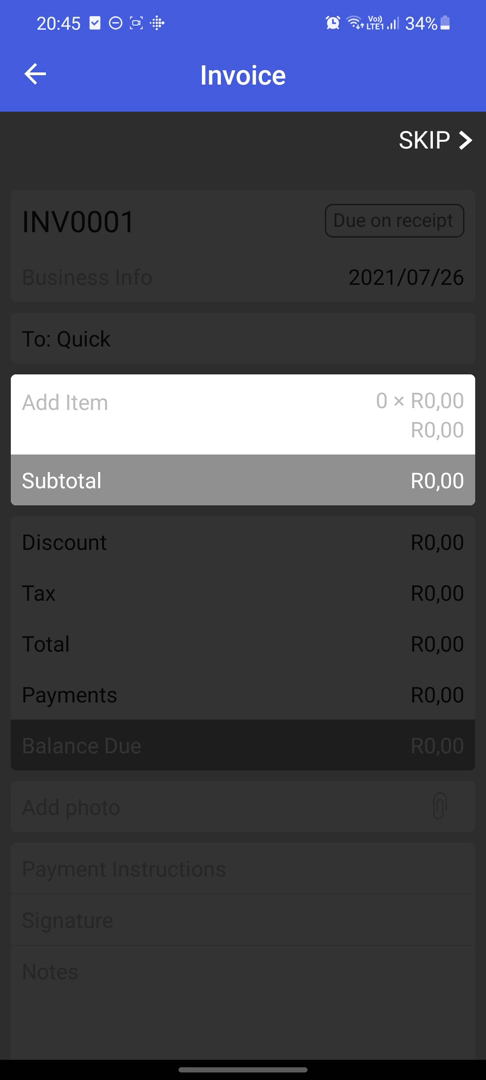
pyautogui.scroll(-3)
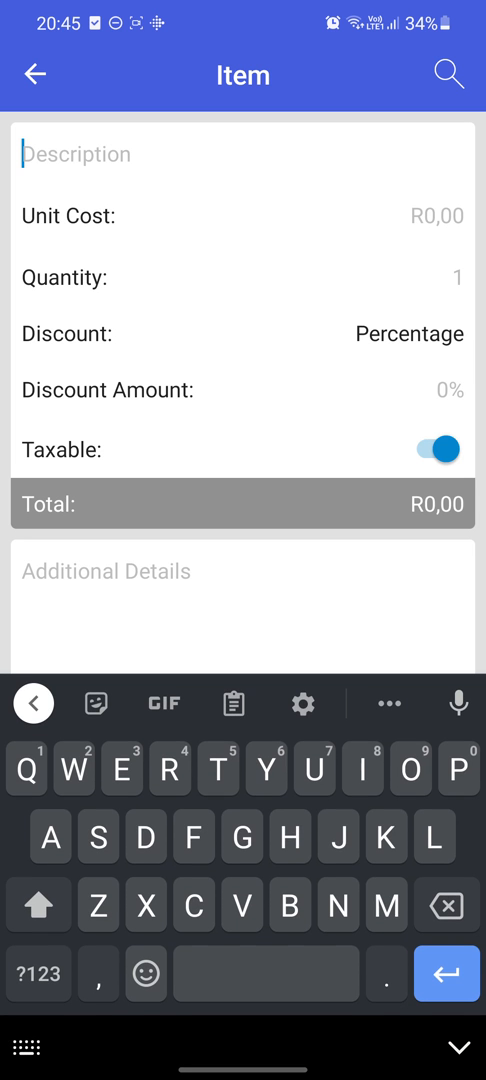
# - Bring up the Invoice Number details for INV0001 with date and terms
pyautogui.click(36, 76)
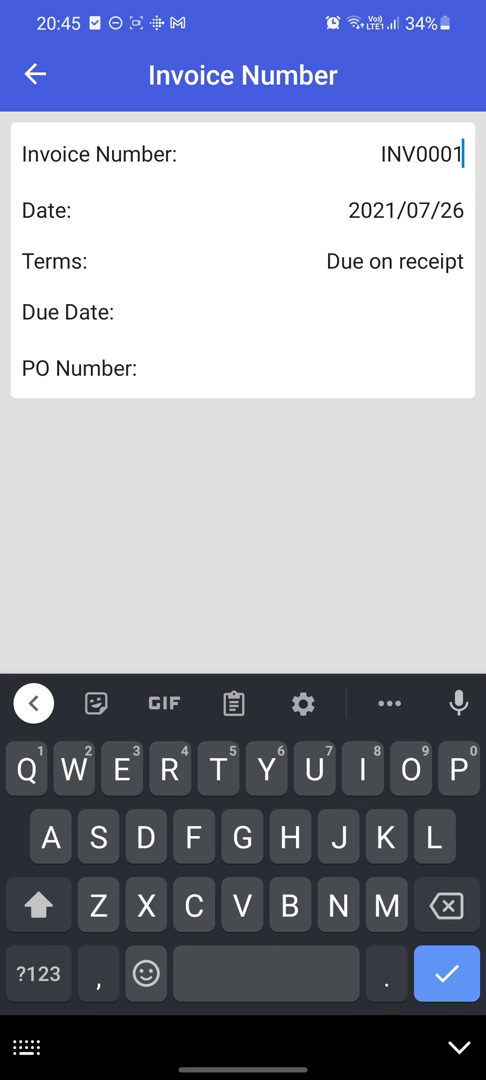
# - Delete INV0001 from the Invoice Number field, leaving it empty and flagged required
pyautogui.press('BackSpace')
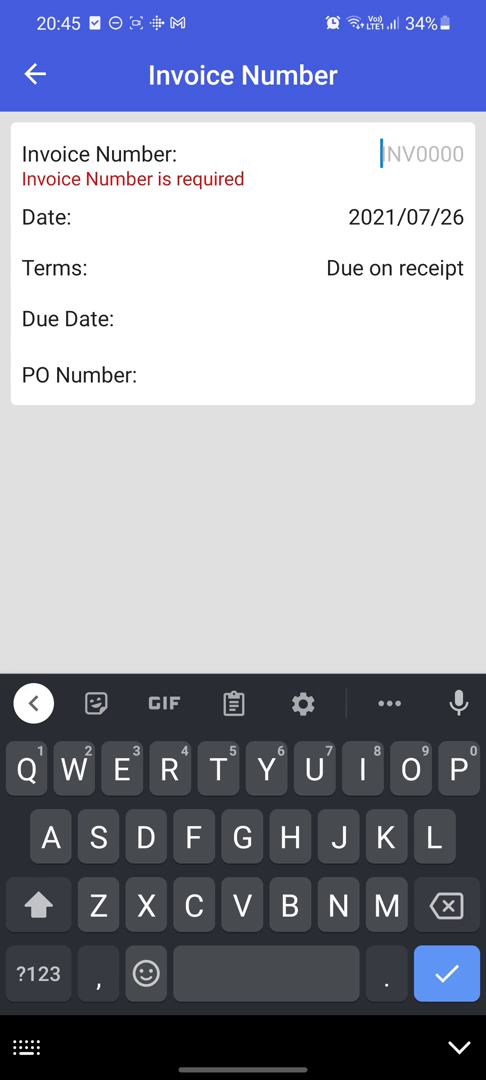
pyautogui.click(444, 972)
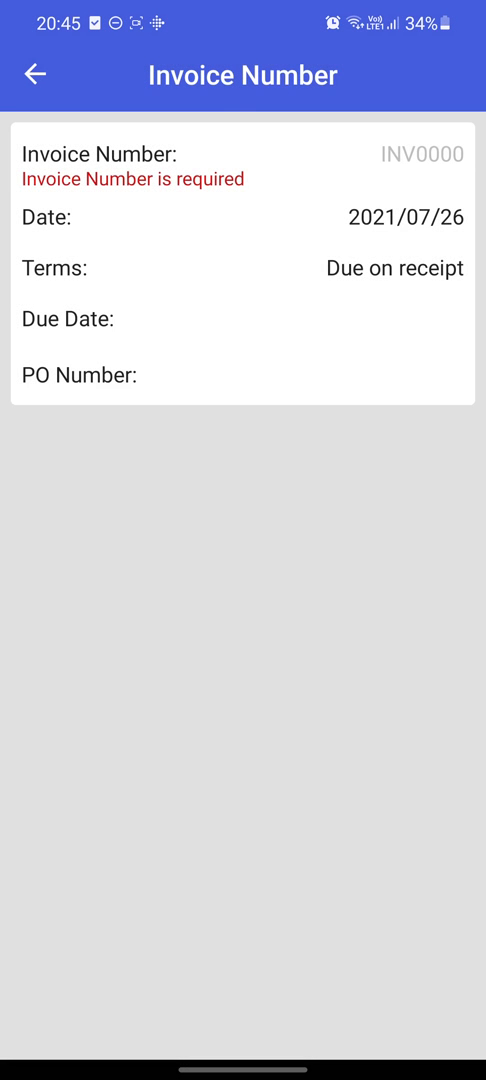